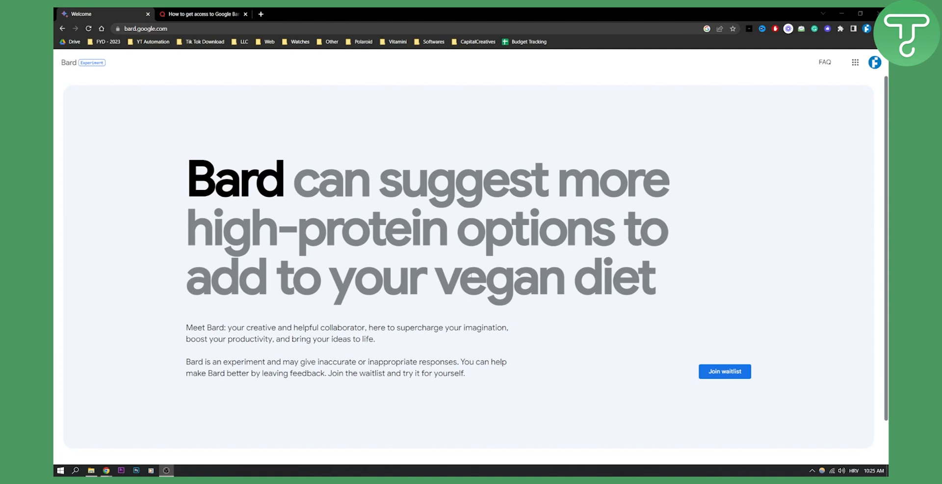
Switch to the Quora tab and scroll to the answer's numbered Bard API steps
click(203, 14)
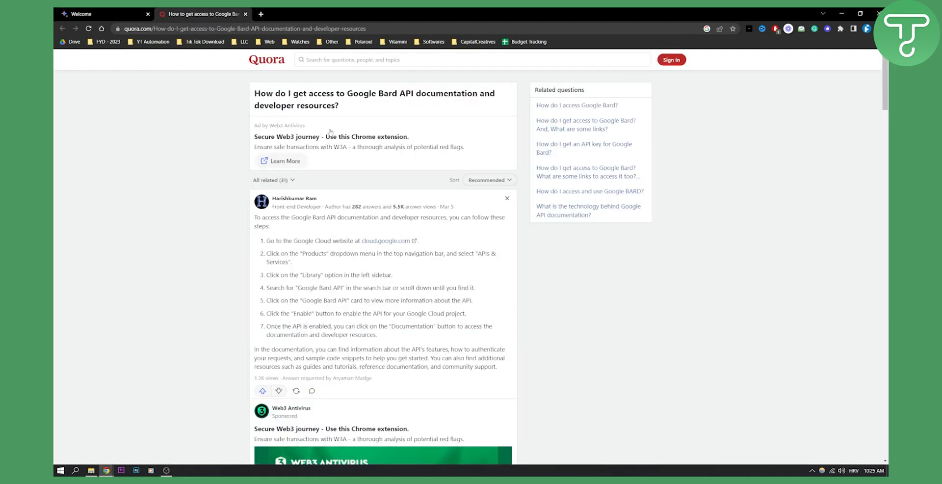
scroll(down, 3)
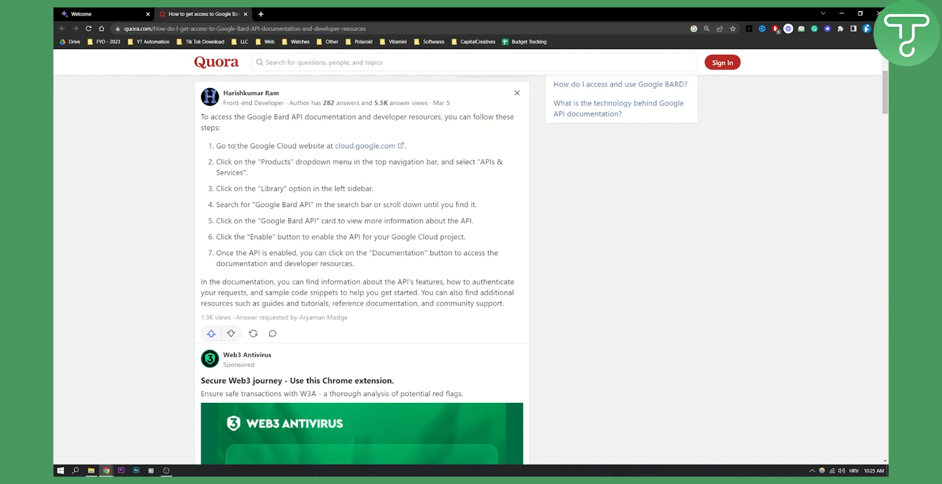
Open the cloud.google.com link from the answer, comparing it with the Quora steps
click(365, 146)
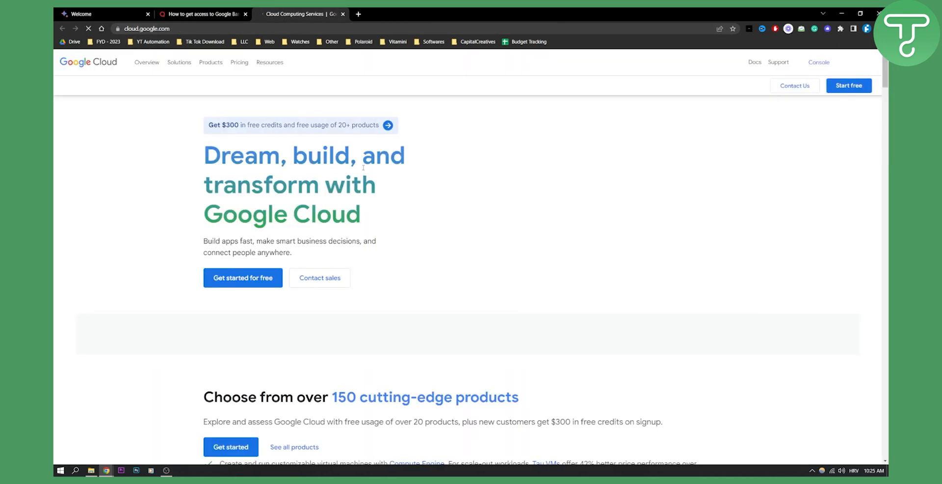
click(201, 14)
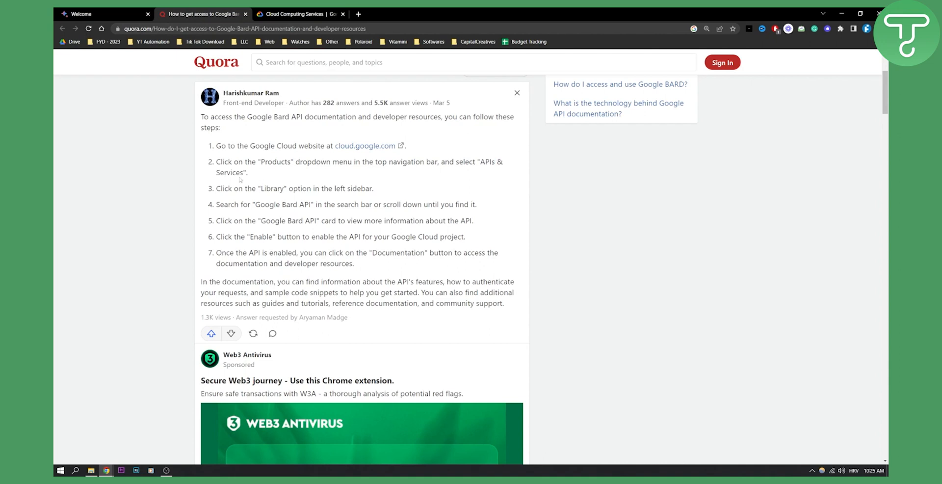
click(300, 14)
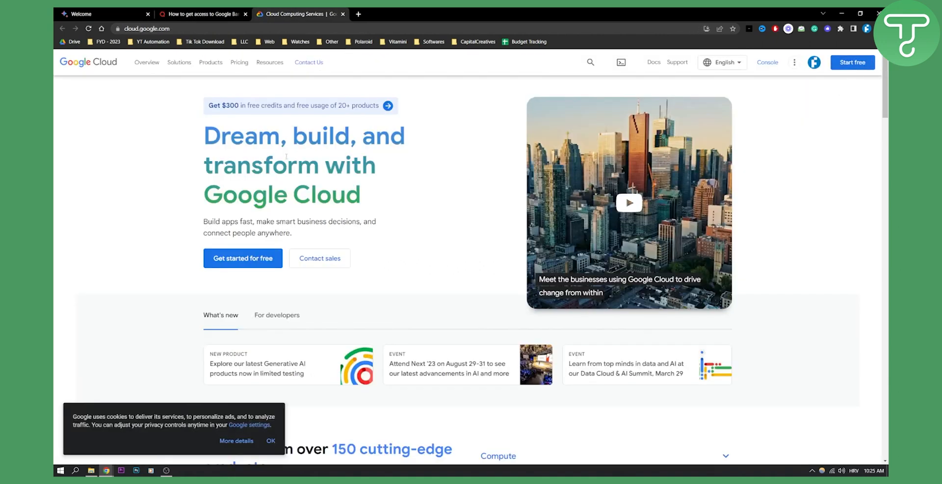
click(201, 14)
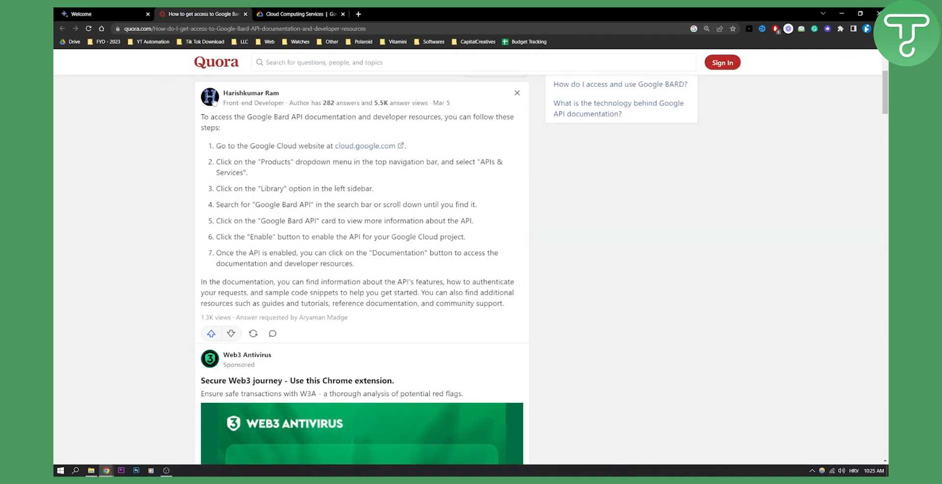
click(300, 13)
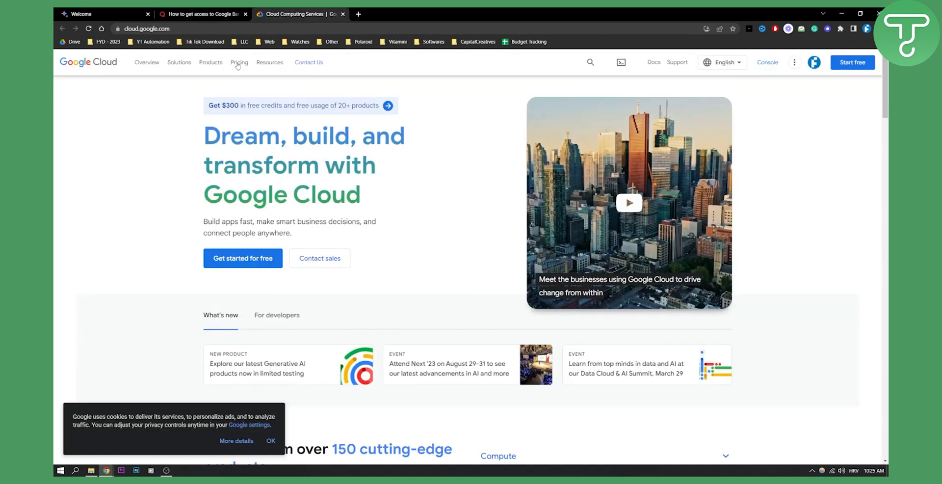
Open Google Cloud's Products menu and recheck the Quora steps against API Management
click(211, 62)
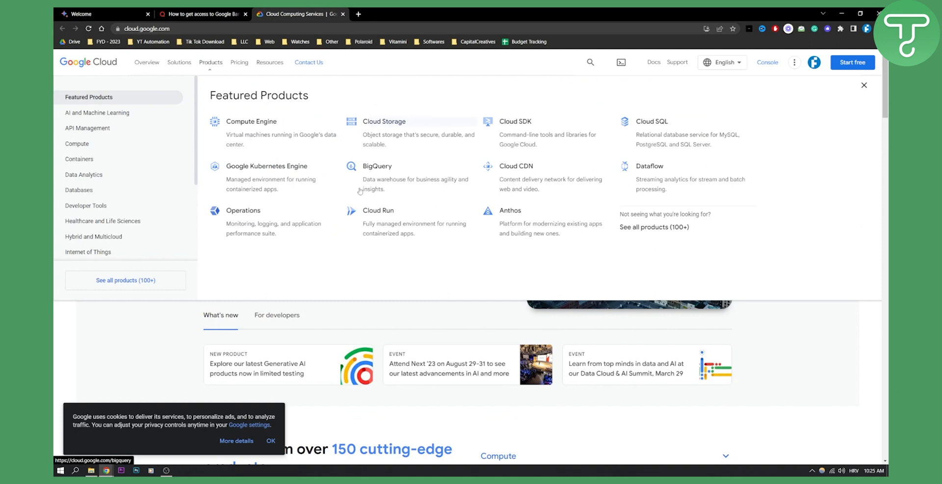
click(202, 13)
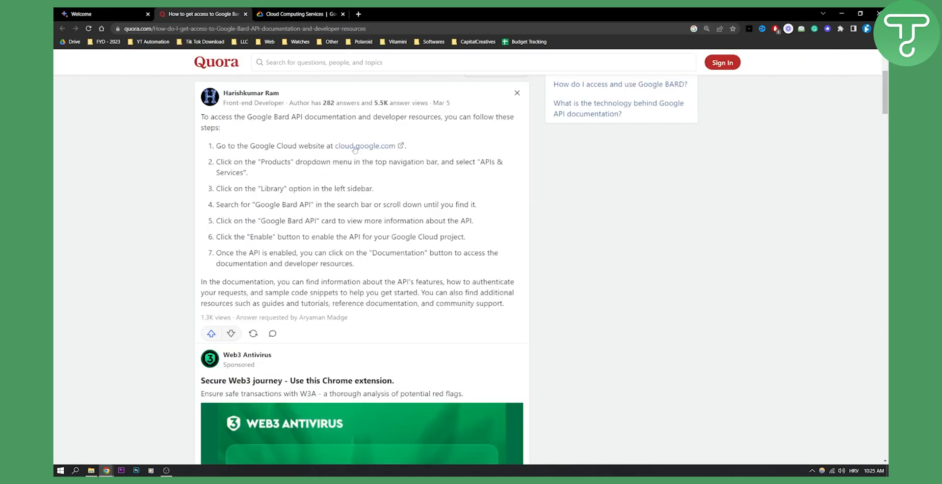
click(297, 14)
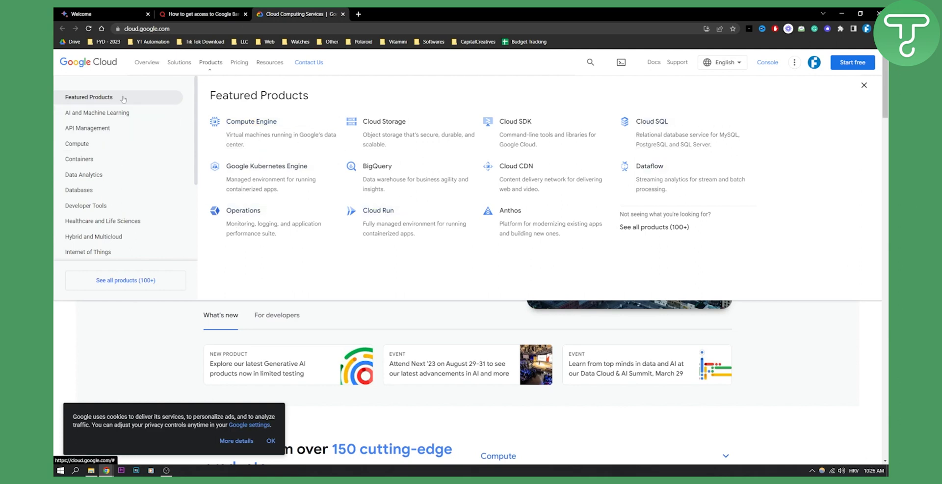
mouse_move(105, 130)
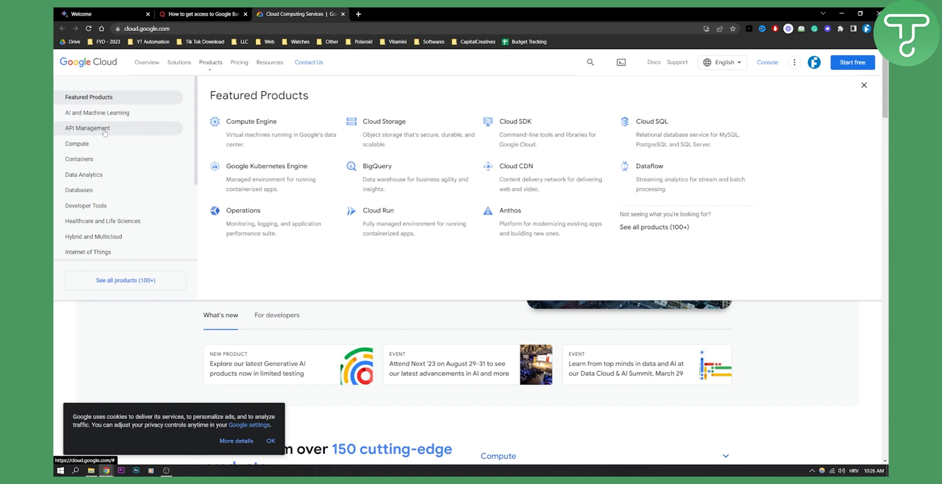
click(202, 14)
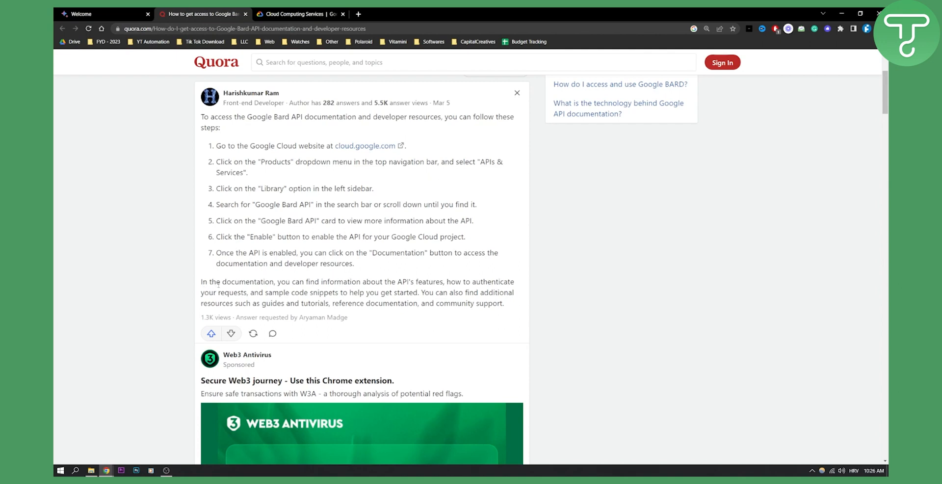
mouse_move(310, 276)
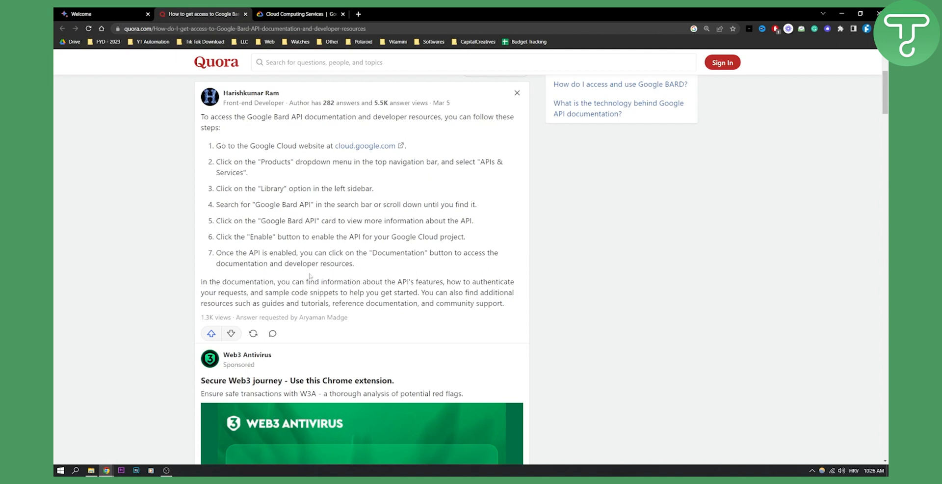